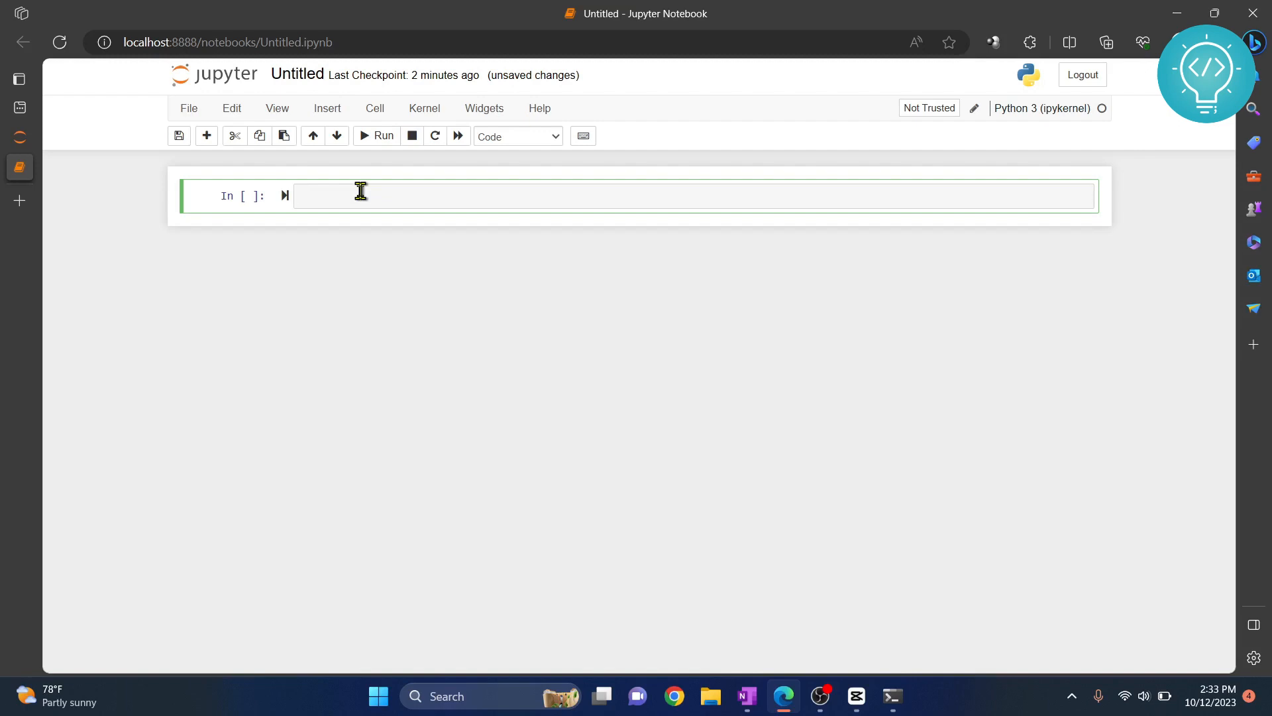
- Enter the install command 'pip install pywhatkit' with a prefix in the first cell
text(pip)
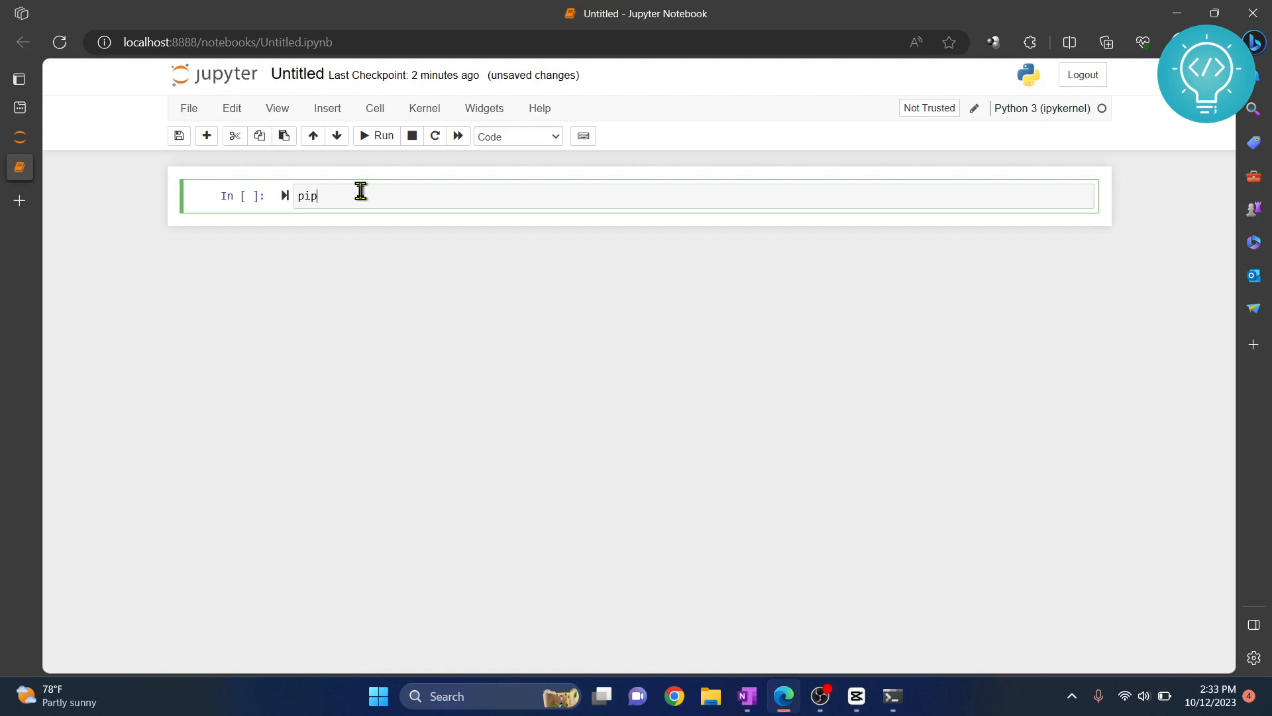
text(install pywhat)
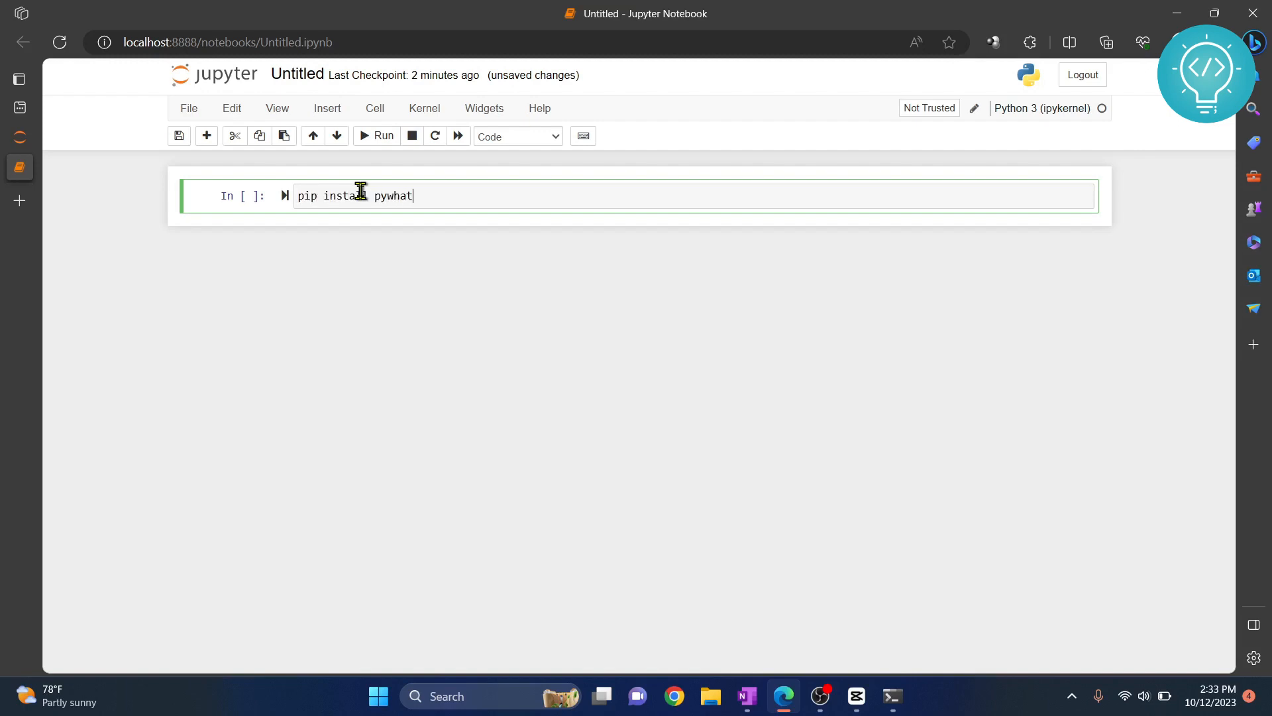
text(kit)
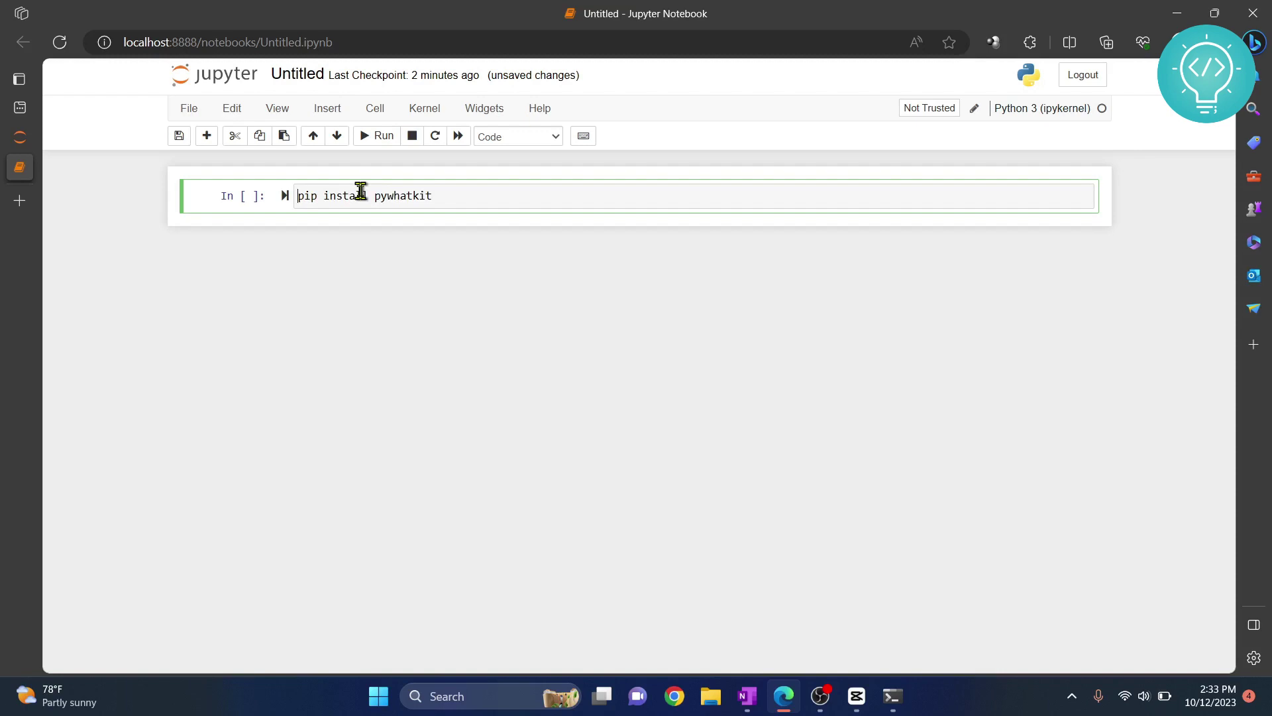
text(!)
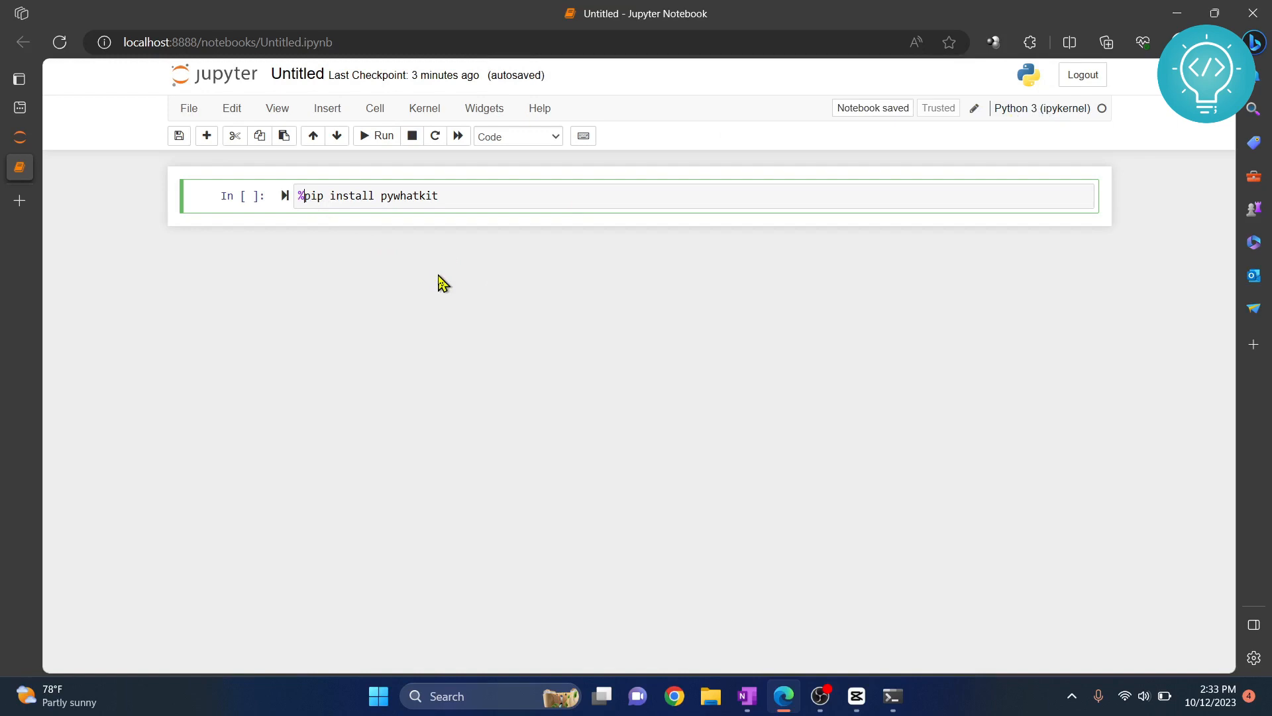
click(301, 196)
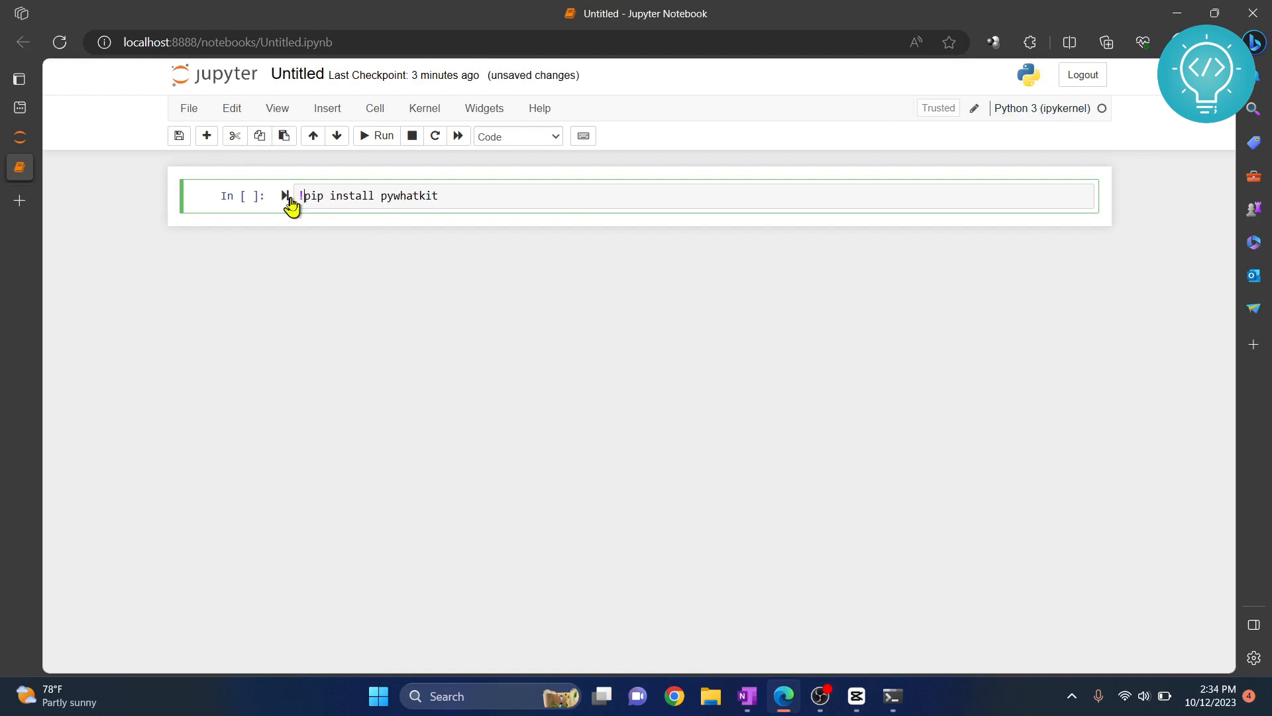
double_click(409, 196)
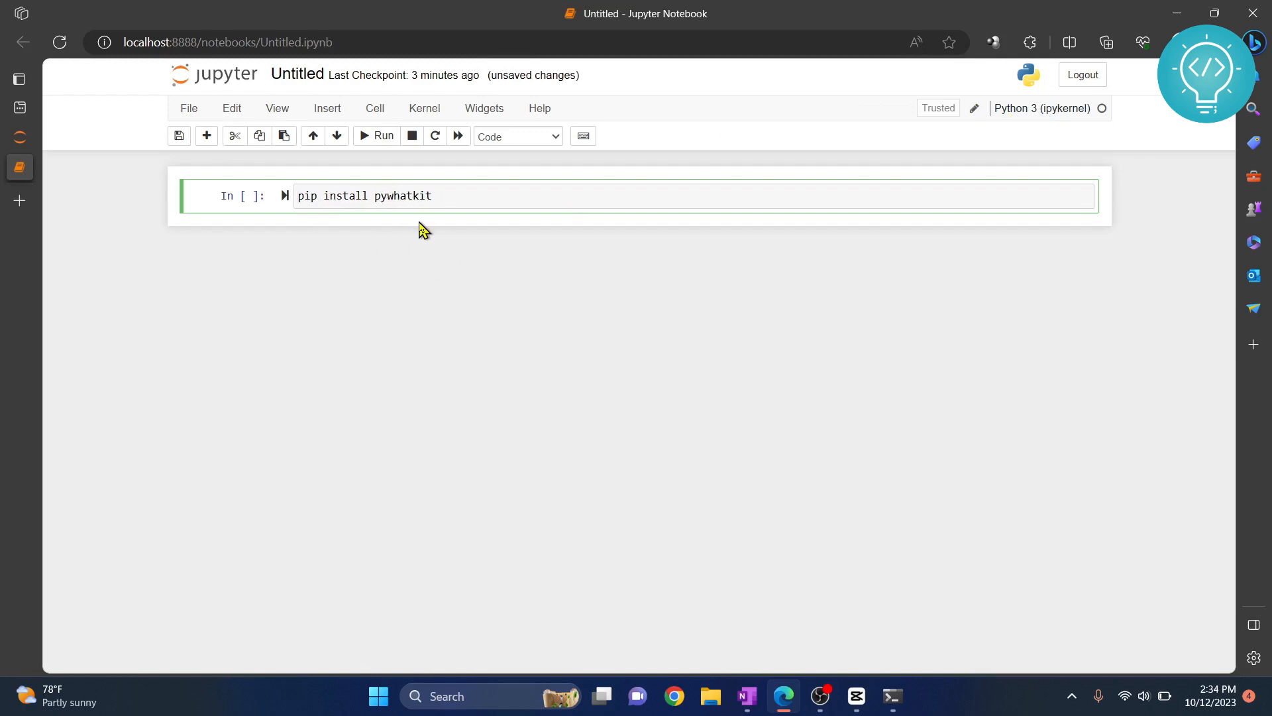
text(%)
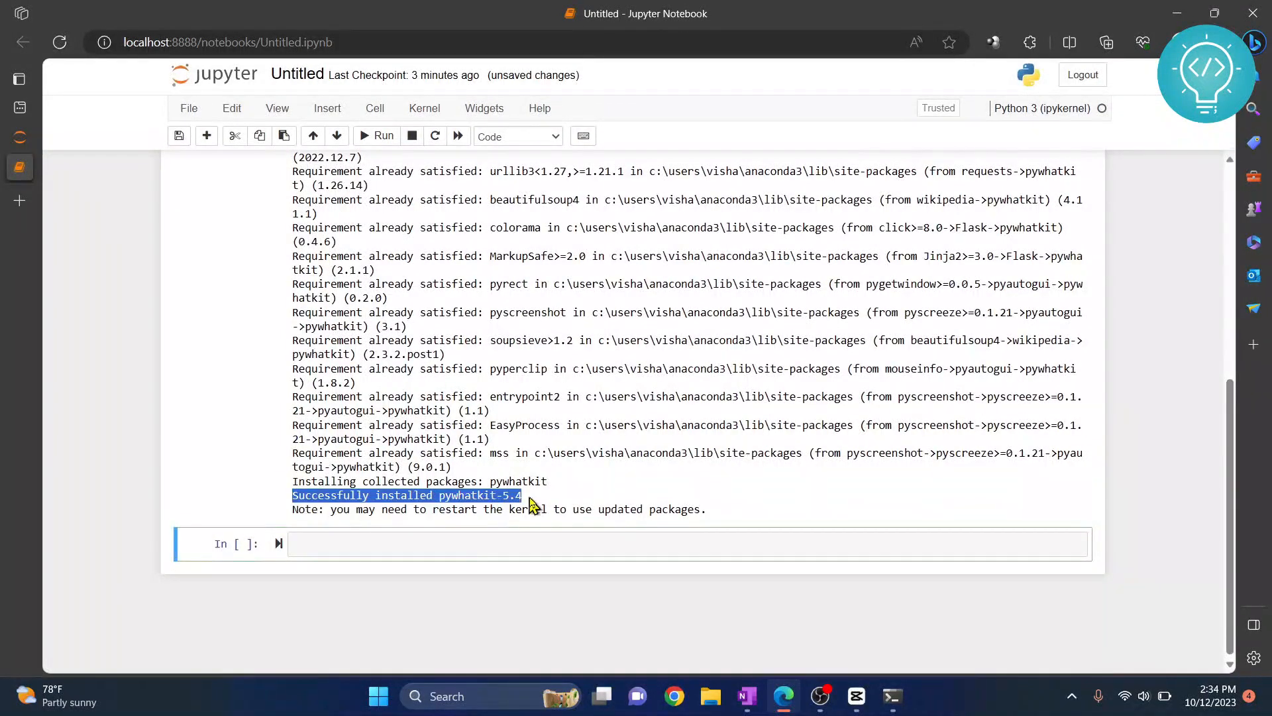
- Begin the new cell with the comment '# Import the library' for the pywhatkit search code
click(493, 544)
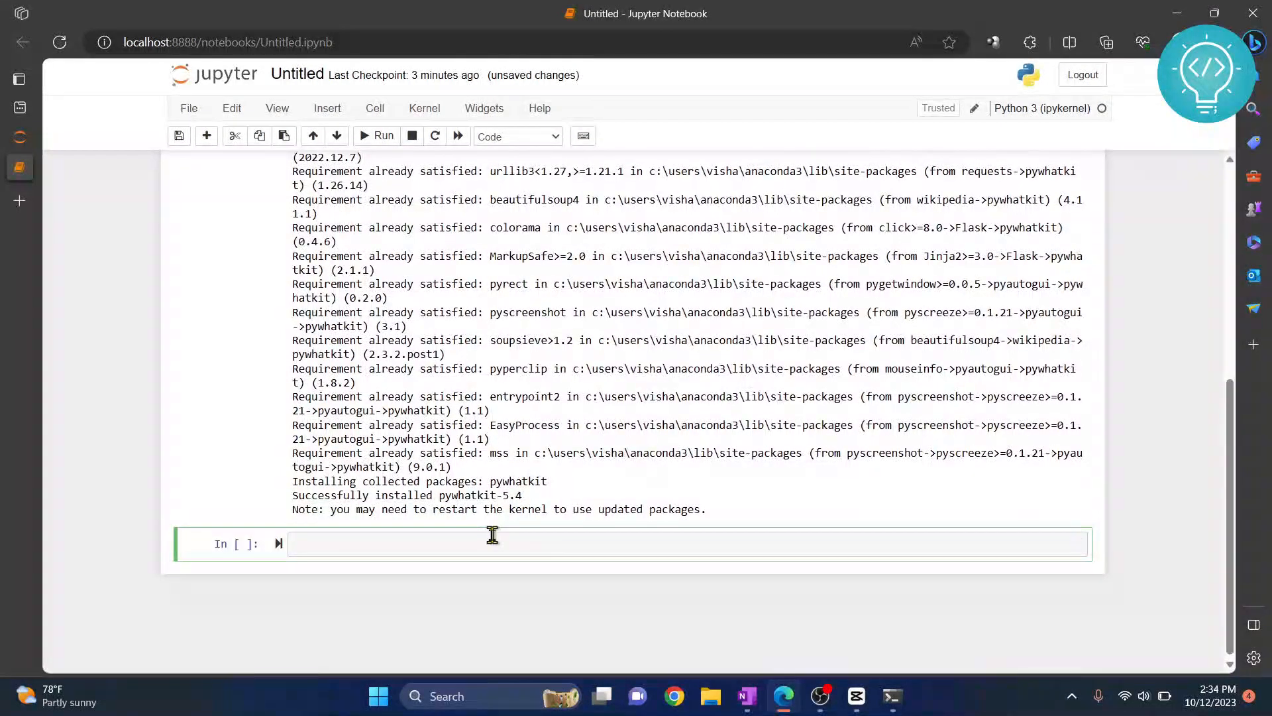
text(# Import the library)
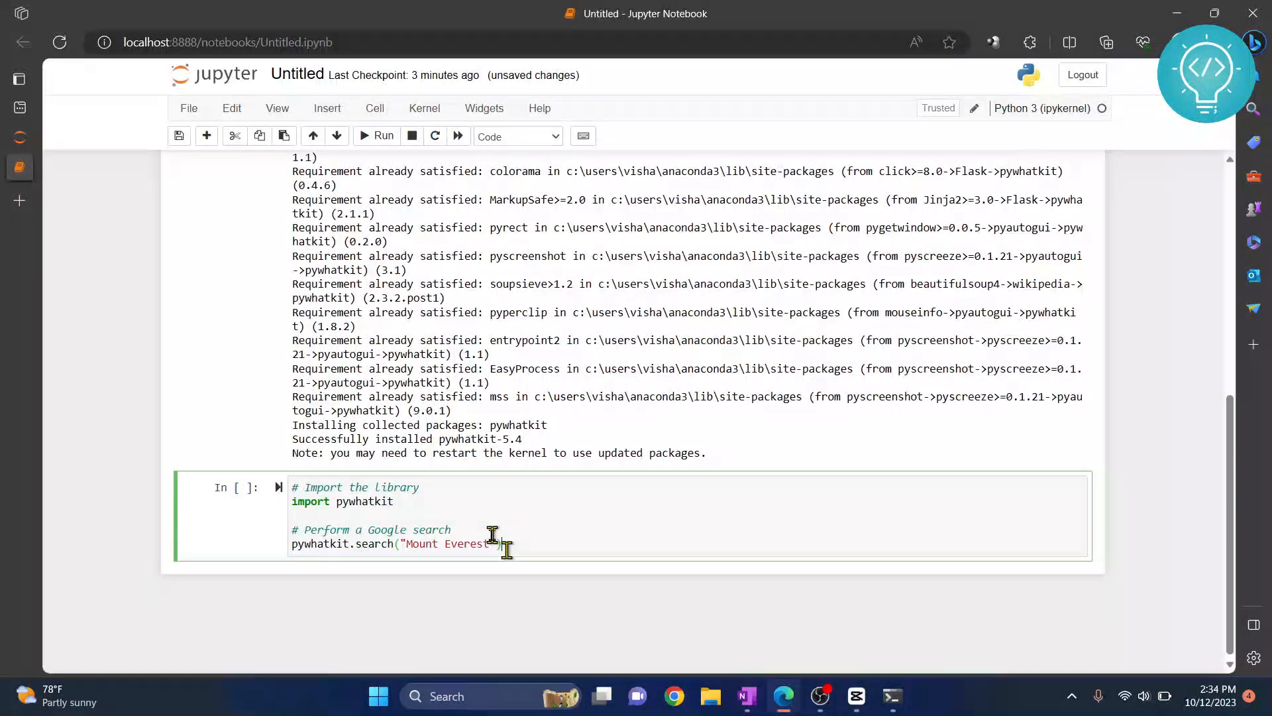